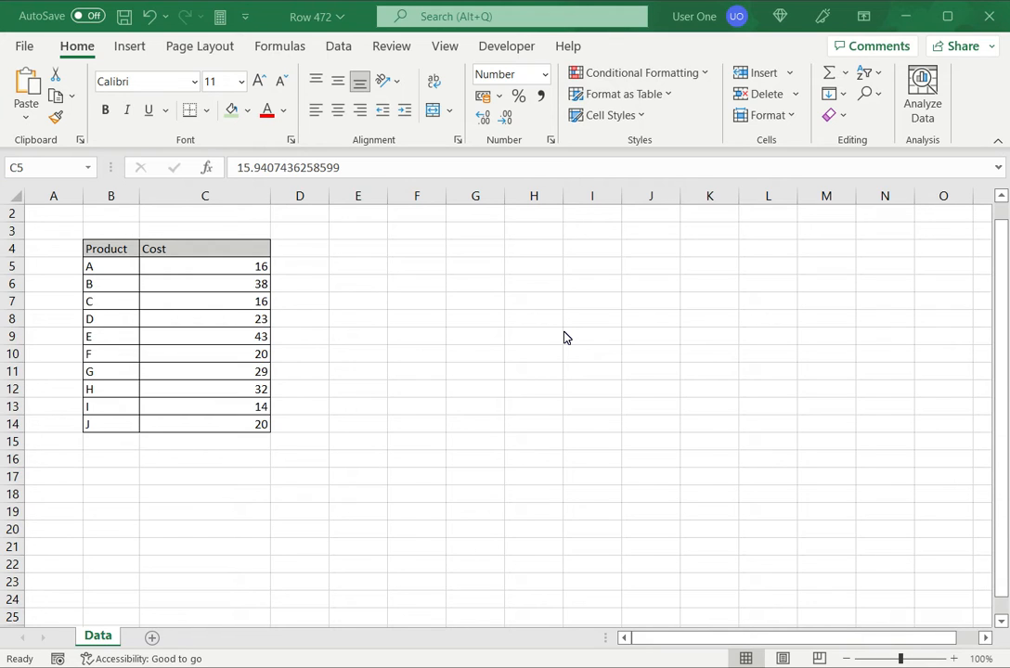
{"action": "mouse_move", "coordinate": [501, 326]}
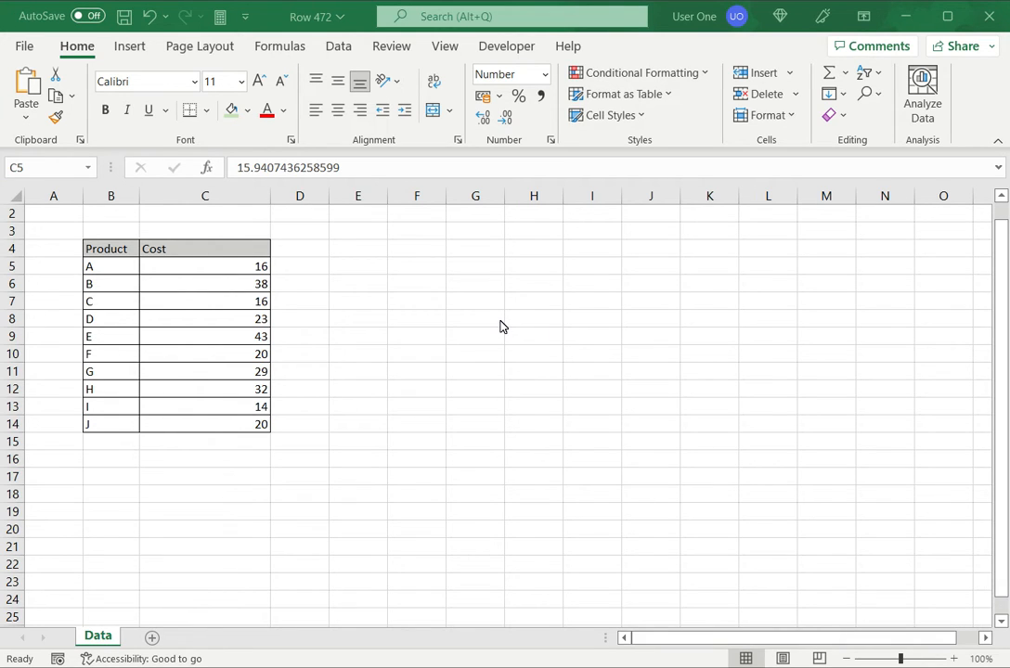
{"action": "mouse_move", "coordinate": [360, 278]}
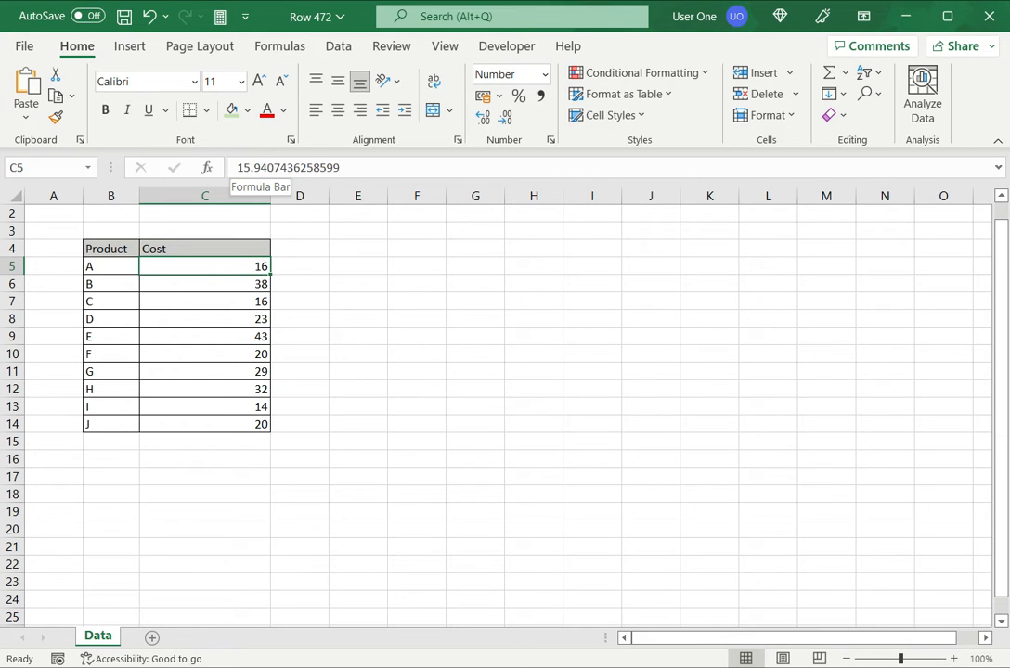
Step: Select the Cost cells C5:C14 and increase displayed decimals until all 13 places show
{"action": "left_click", "coordinate": [300, 268]}
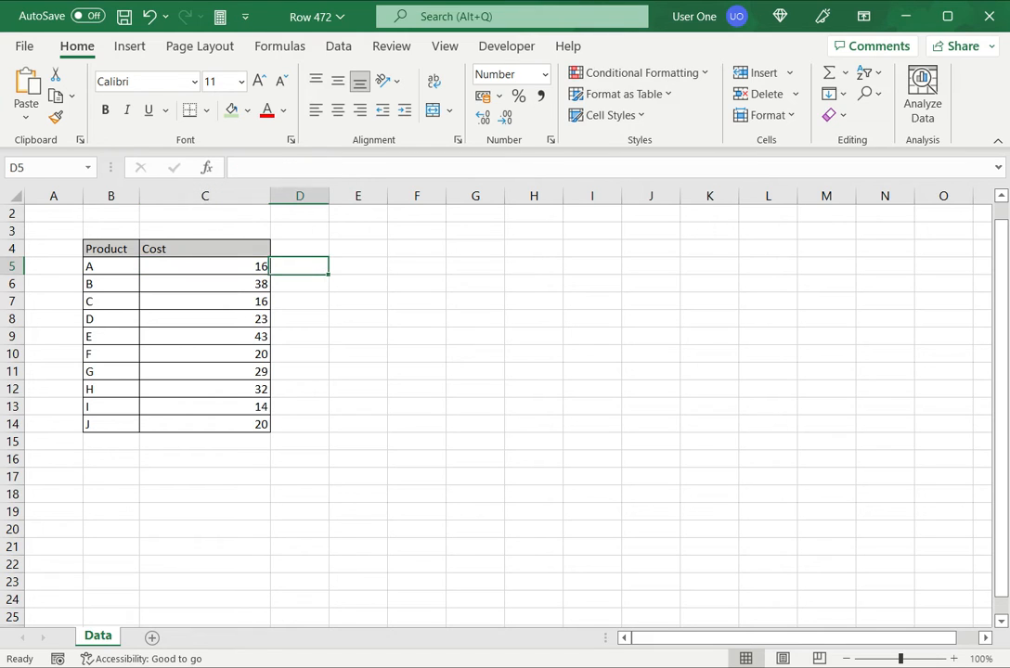
{"action": "left_click", "coordinate": [204, 268]}
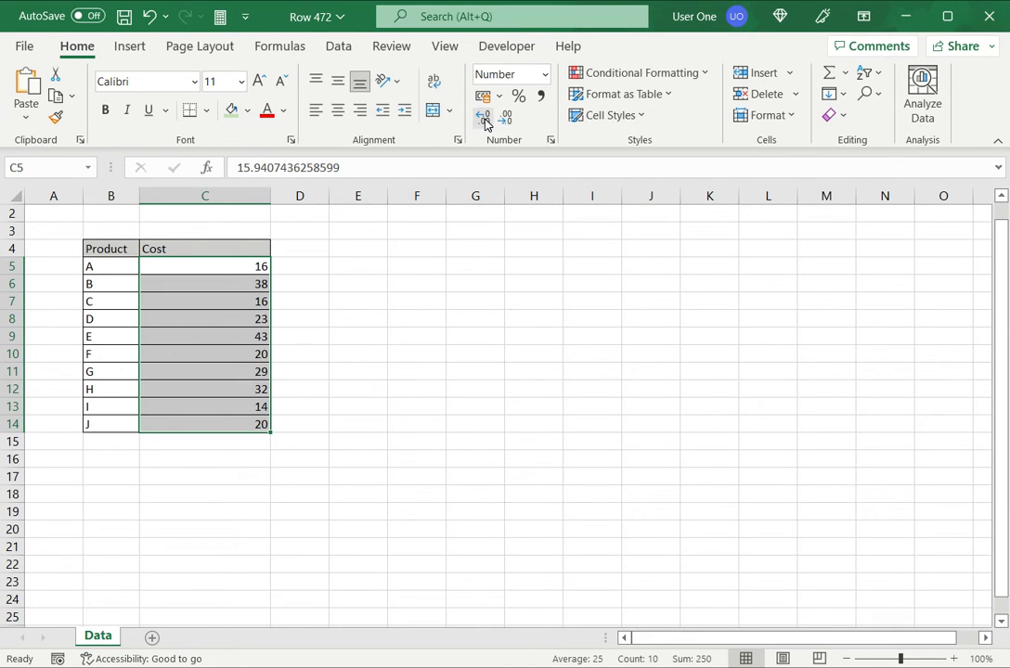
{"action": "mouse_move", "coordinate": [482, 122]}
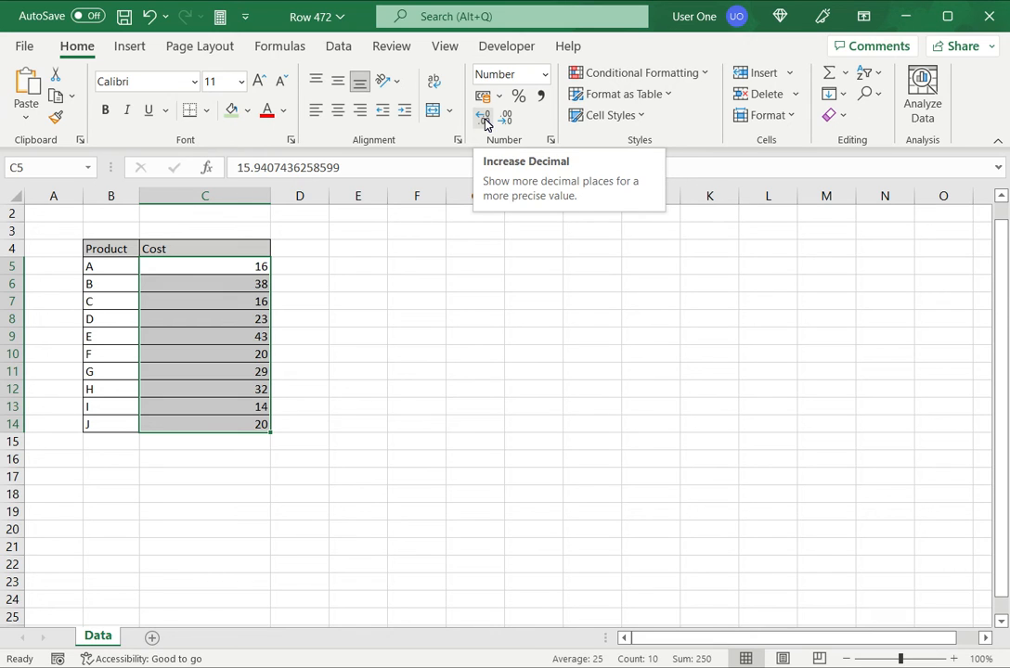
{"action": "left_click", "coordinate": [483, 120]}
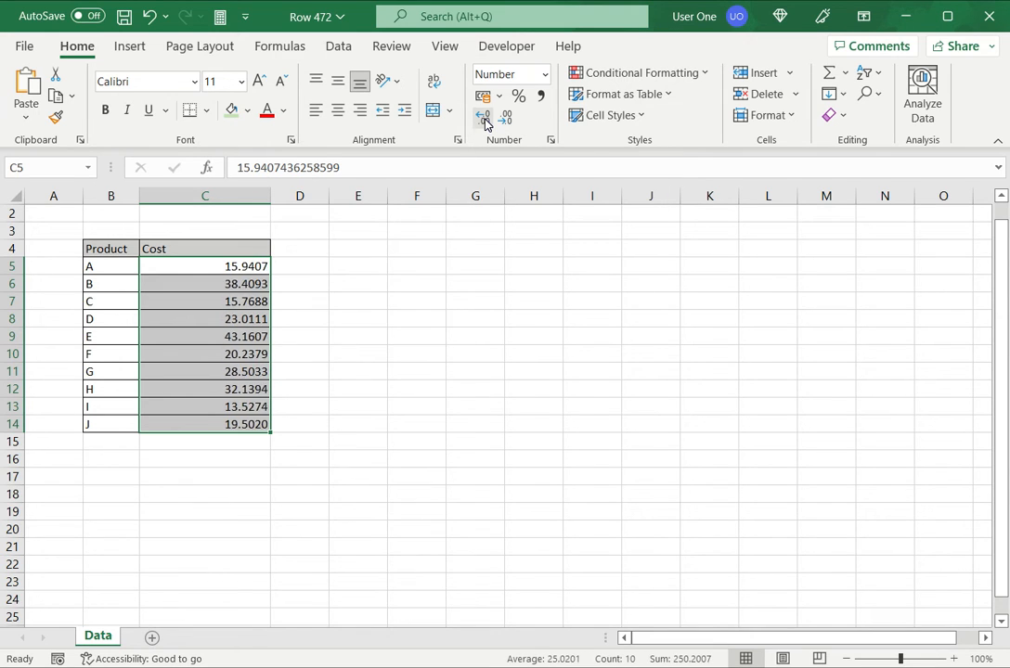
{"action": "left_click", "coordinate": [482, 122]}
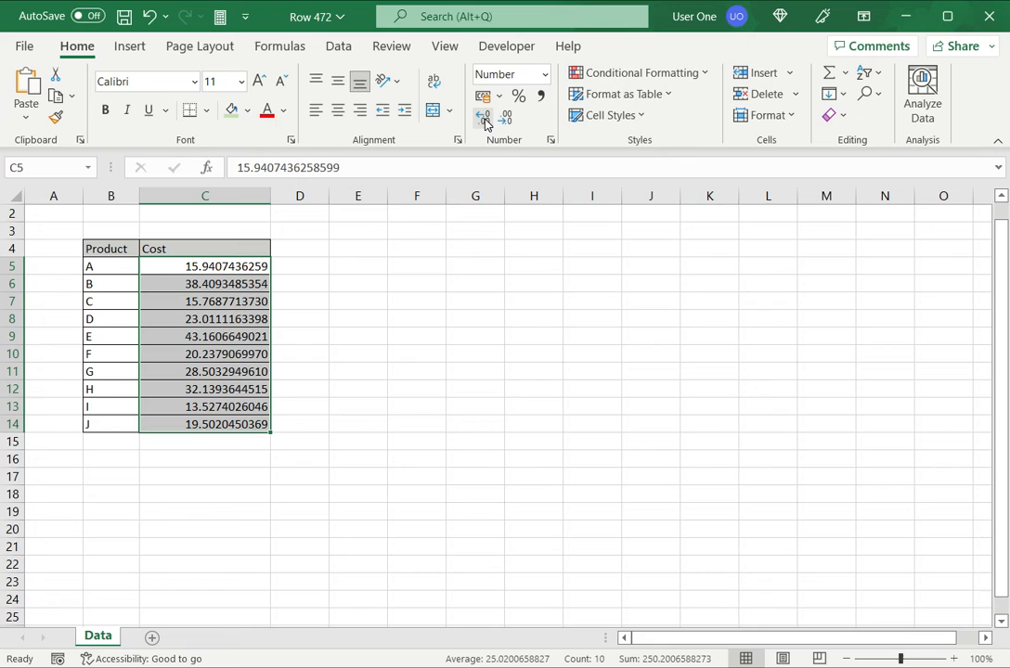
{"action": "left_click", "coordinate": [483, 122]}
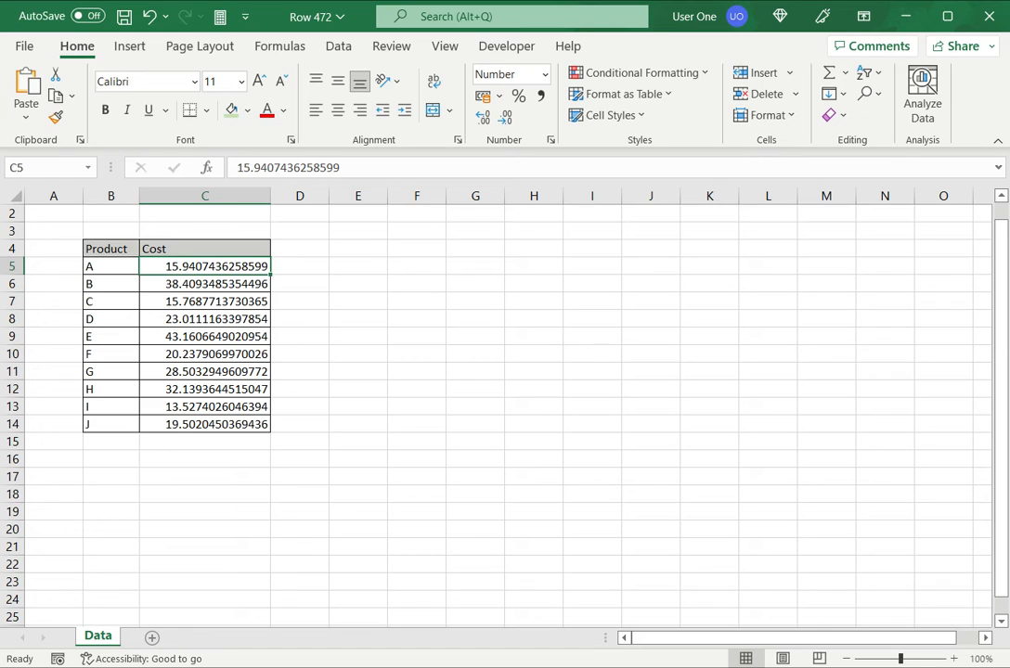
{"action": "left_click", "coordinate": [356, 197]}
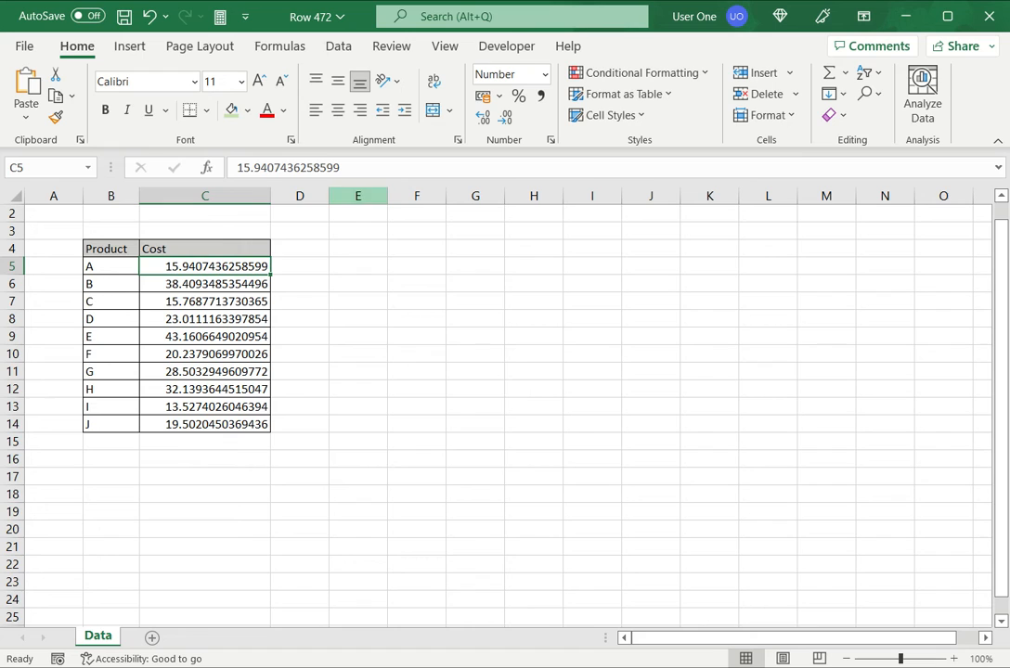
Step: Format C5:C14 as Number with 13 decimal places via Format Cells
{"action": "left_click_drag", "start_coordinate": [204, 267], "coordinate": [205, 371]}
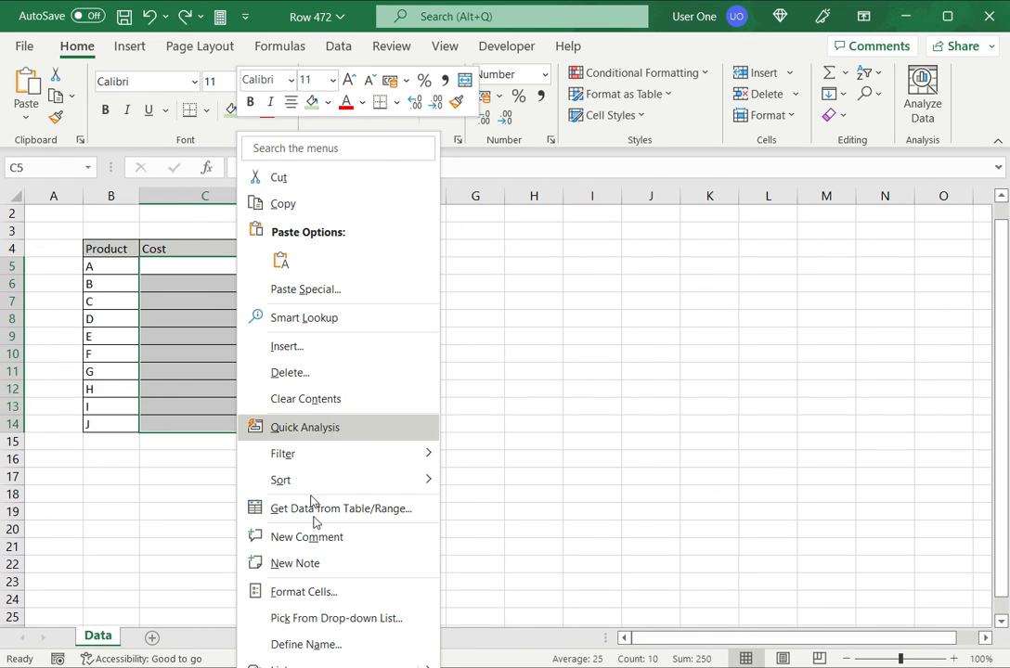
{"action": "left_click", "coordinate": [304, 590]}
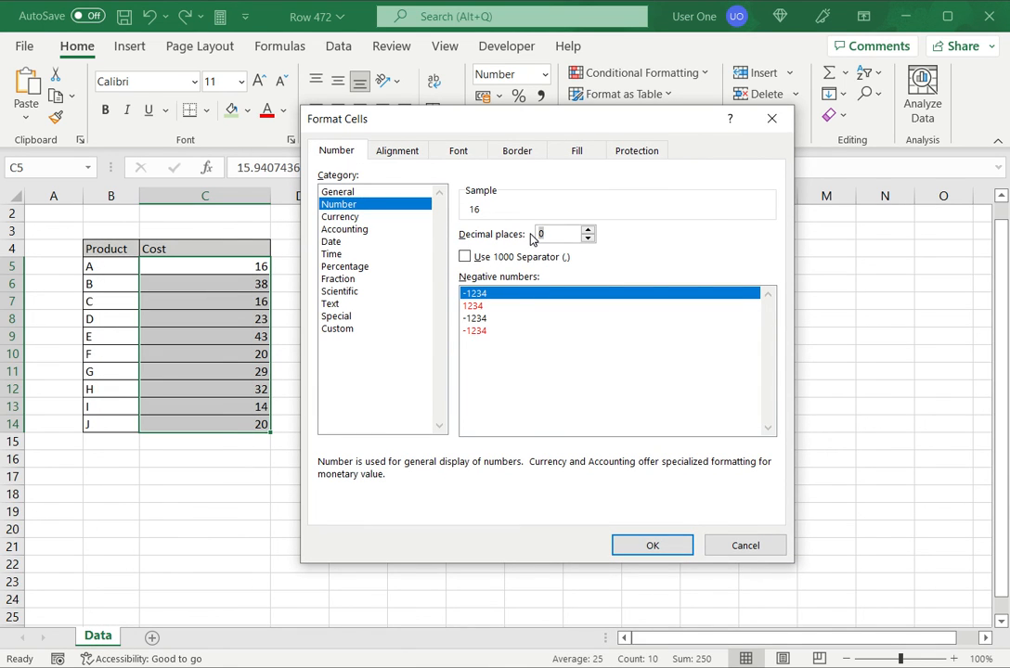
{"action": "left_click", "coordinate": [587, 230]}
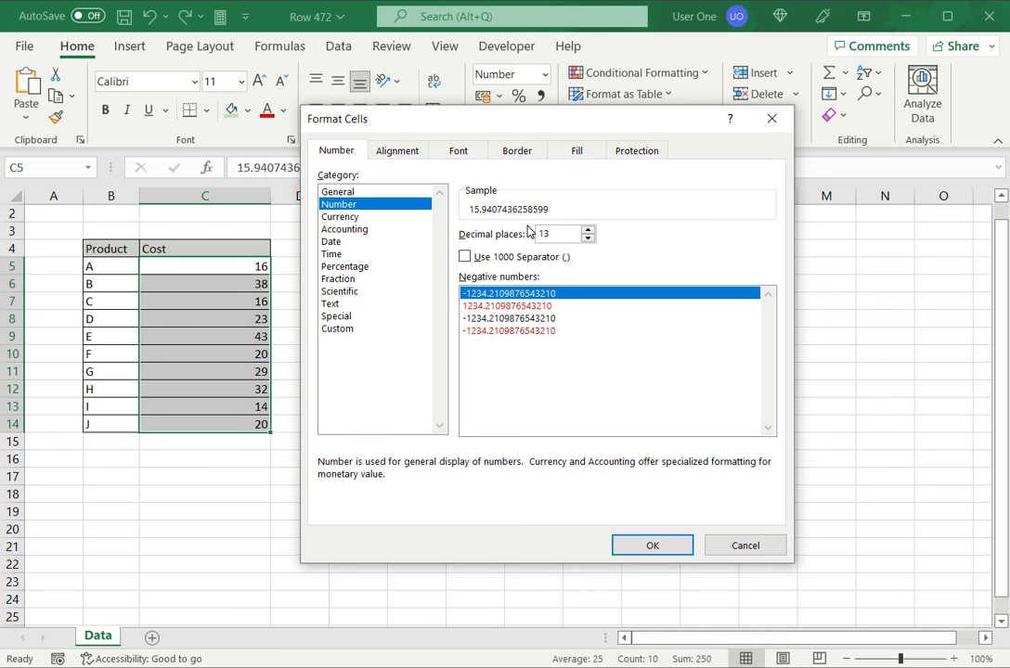
{"action": "left_click", "coordinate": [651, 546]}
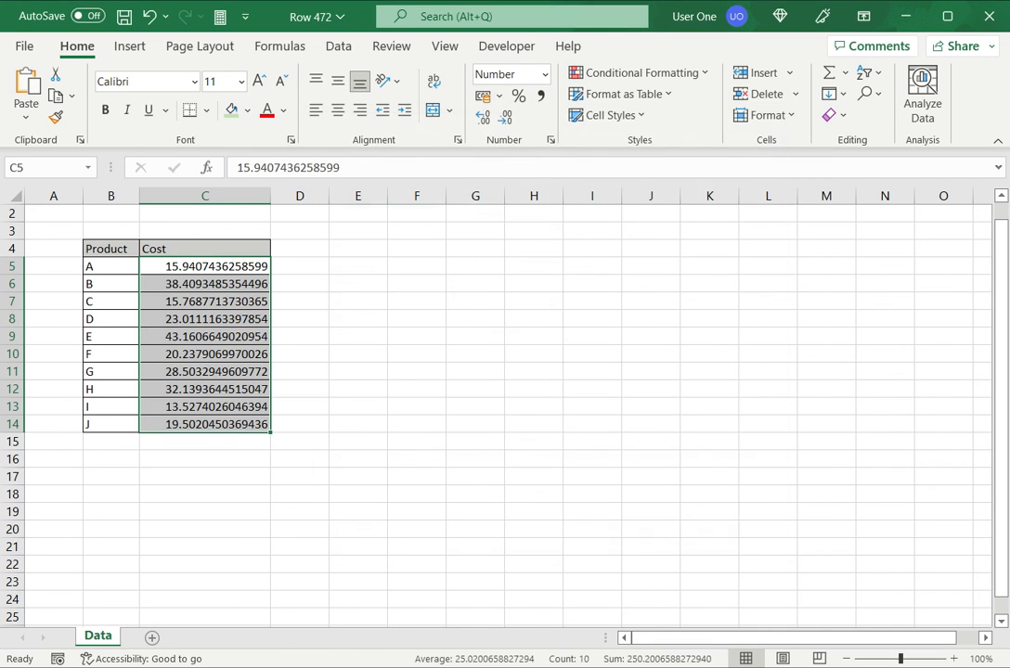